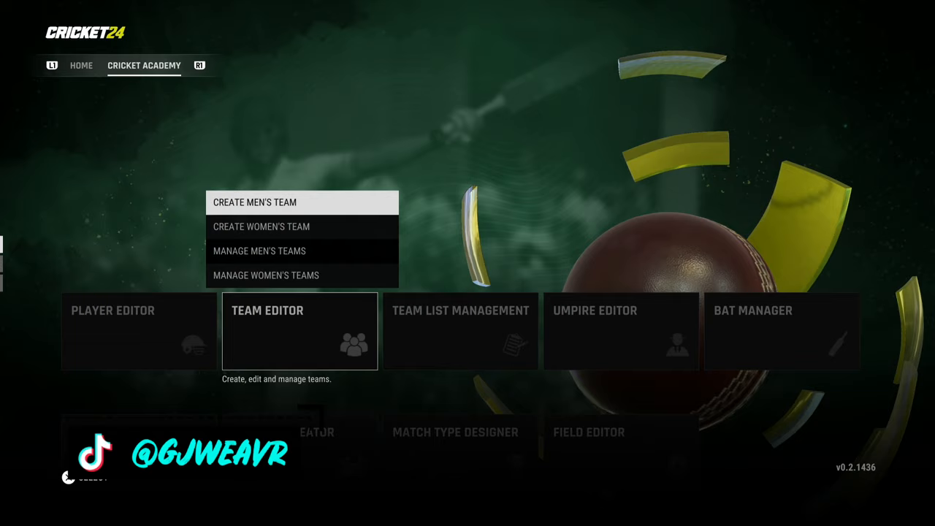
# Back out of the men's Team Editor to the Community hub with Search Community, Top Searches and My Community
pyautogui.click(254, 202)
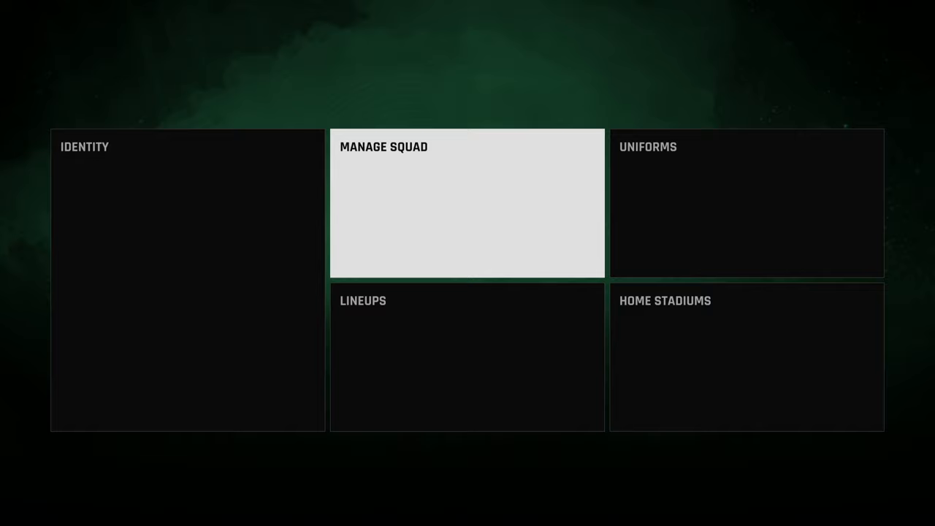
pyautogui.click(468, 204)
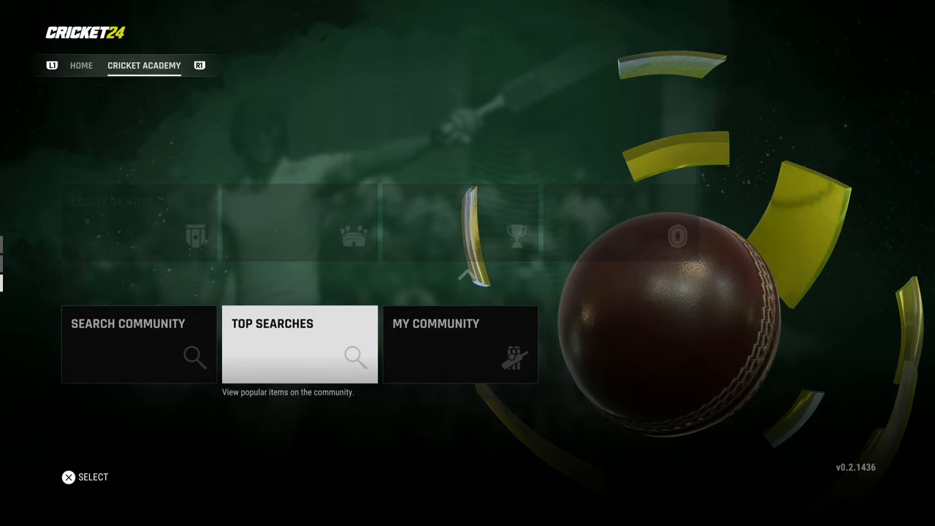
# Search the community for Teams named India with logos included and open the result
pyautogui.click(138, 345)
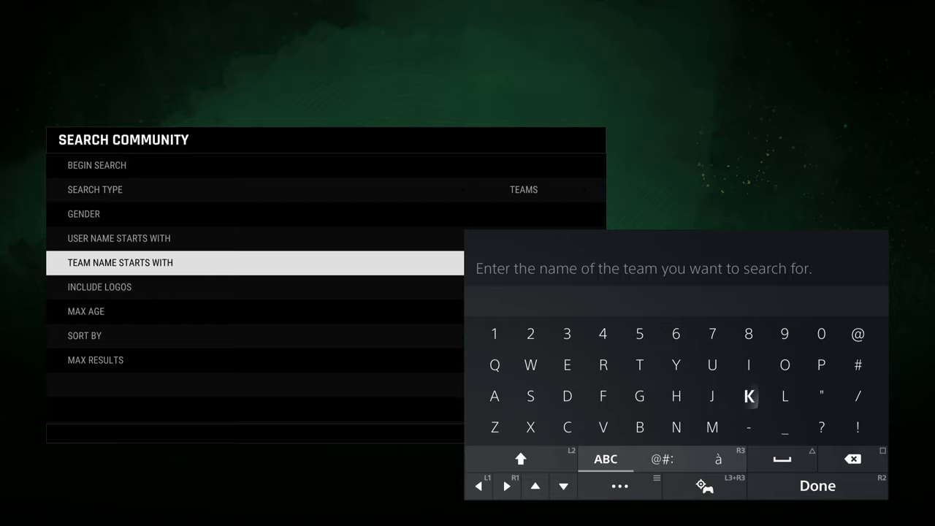
pyautogui.click(816, 485)
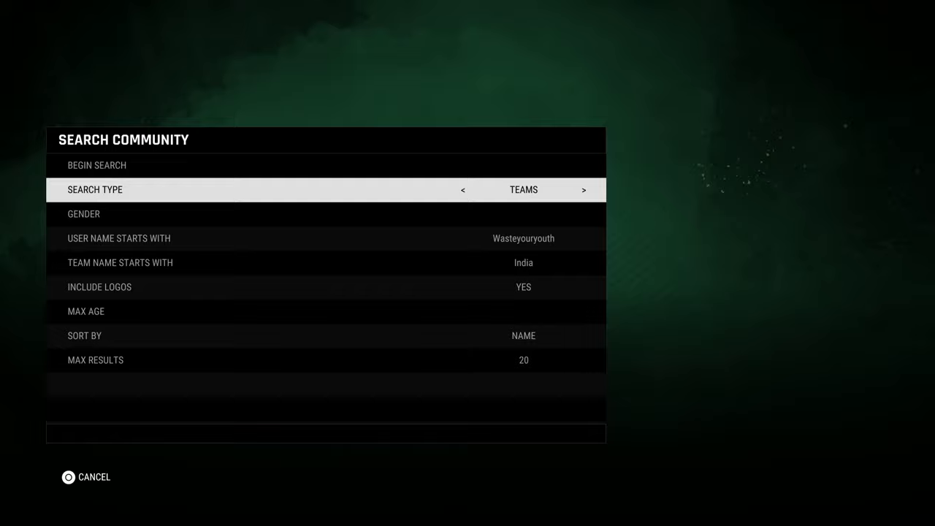
pyautogui.click(99, 165)
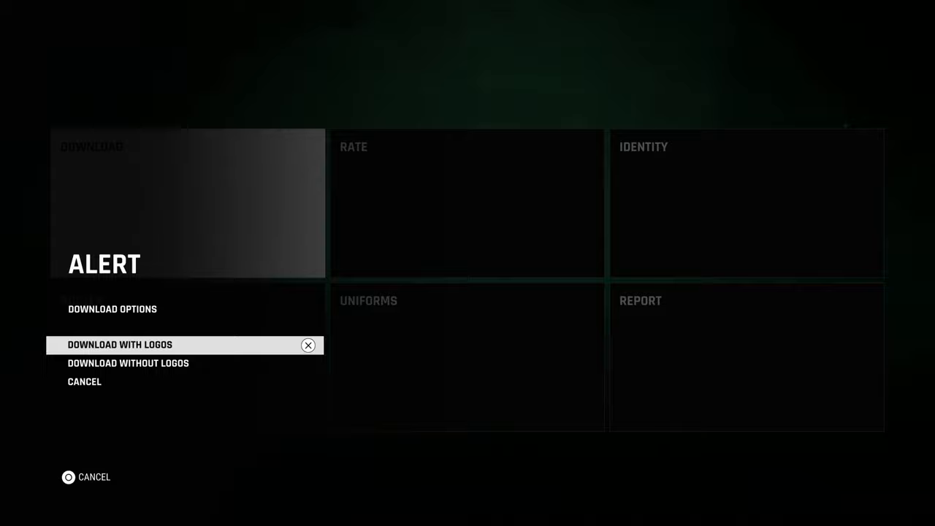
# Download the India team with logos, replacing the current India with the new one
pyautogui.click(120, 345)
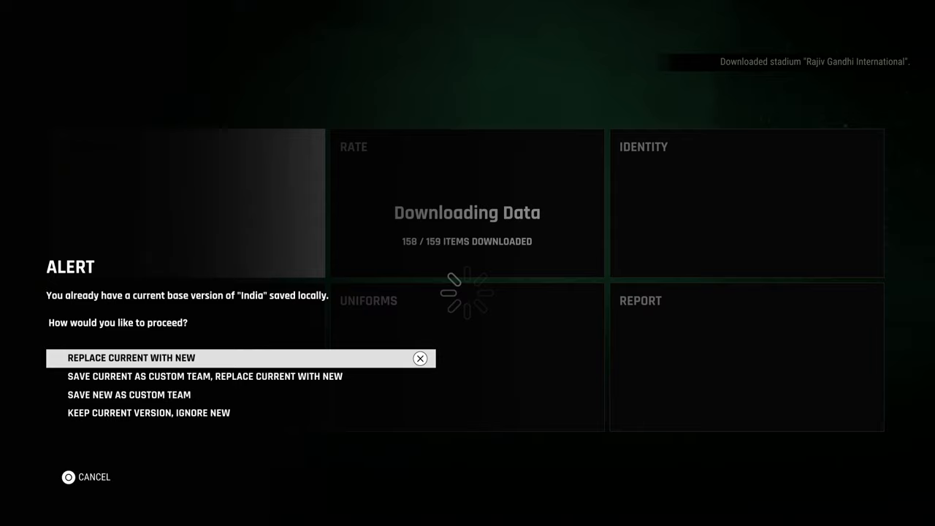
pyautogui.click(134, 358)
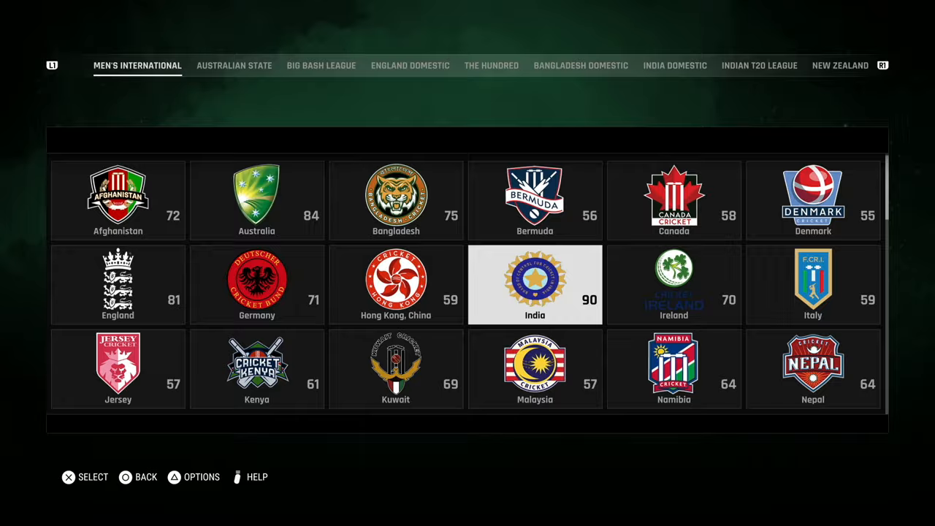
# View Virat Kohli's details in India's Manage Squad list
pyautogui.click(535, 284)
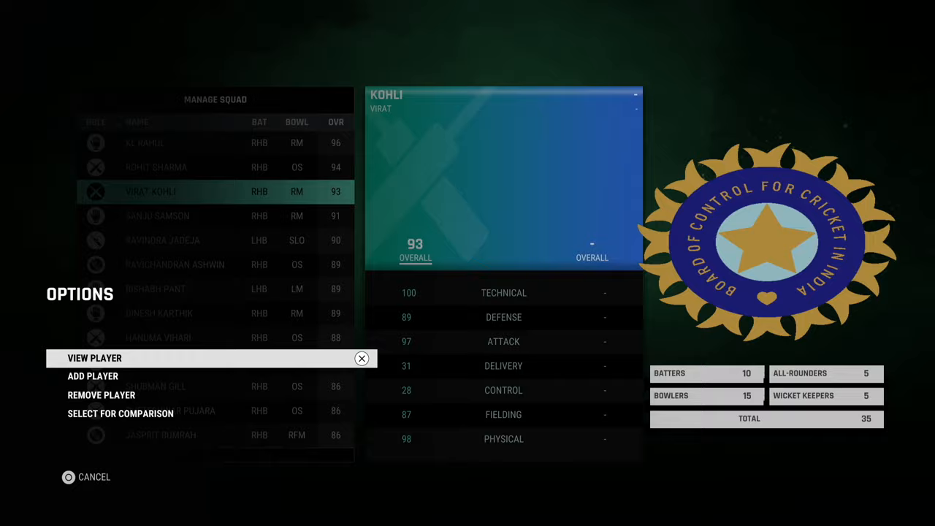
pyautogui.click(93, 358)
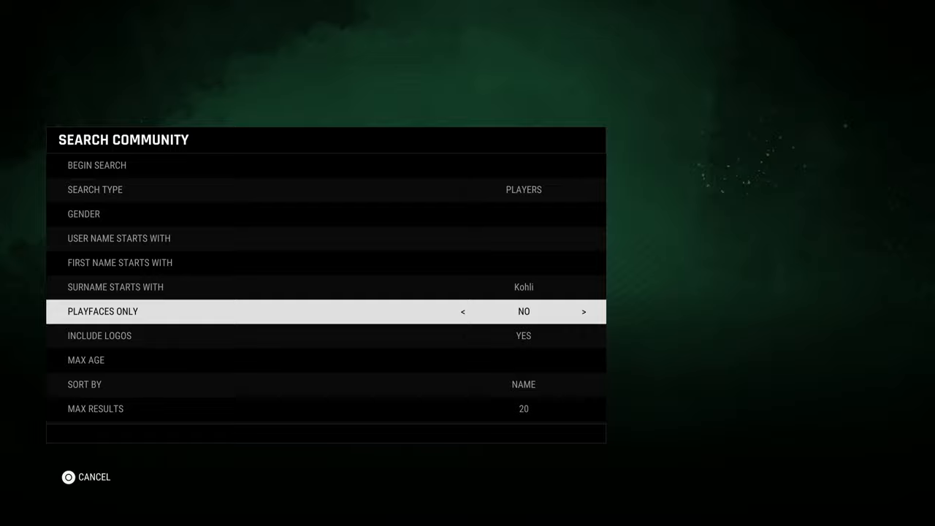
# Run the Kohli player search and open the top Virat Kohli playface result
pyautogui.click(97, 165)
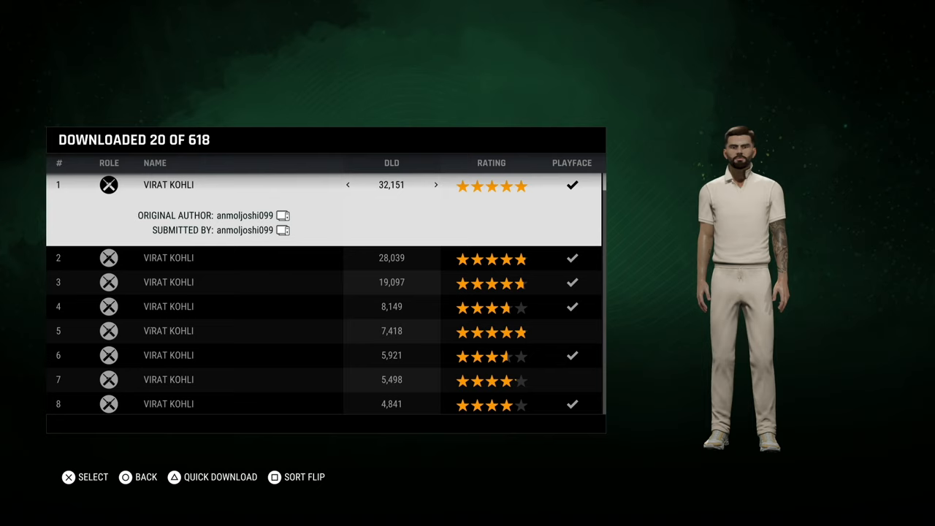
pyautogui.press('down')
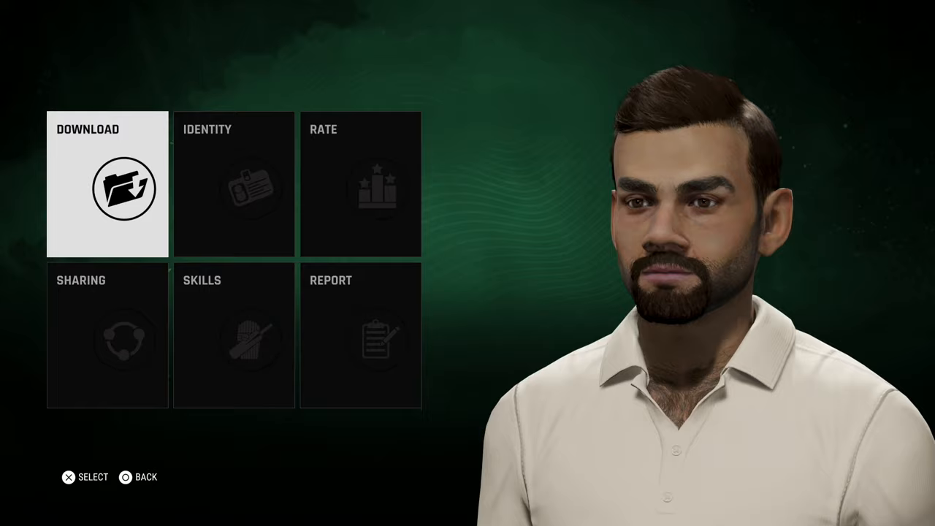
# Download the Virat Kohli playface, replacing the saved version, then head back to Search Community for bats
pyautogui.click(107, 187)
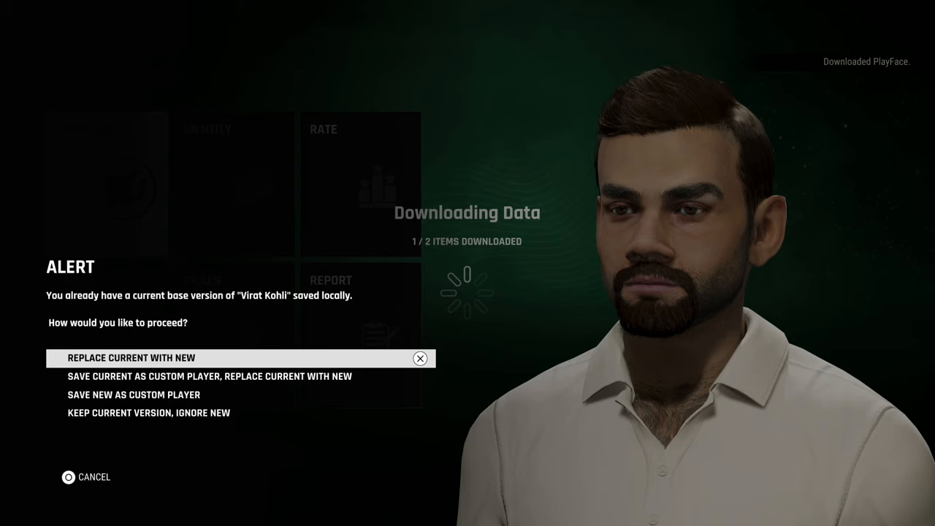
pyautogui.click(131, 357)
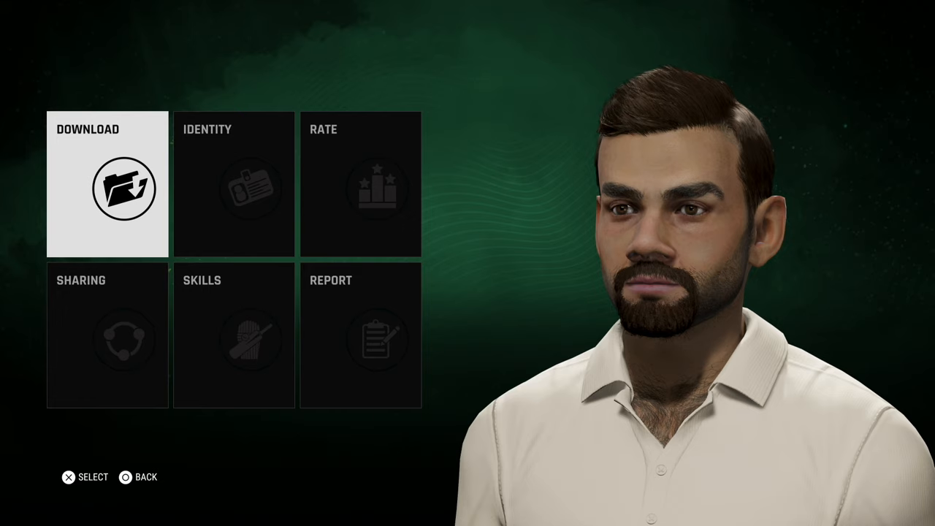
pyautogui.click(124, 189)
pyautogui.write('MRF')
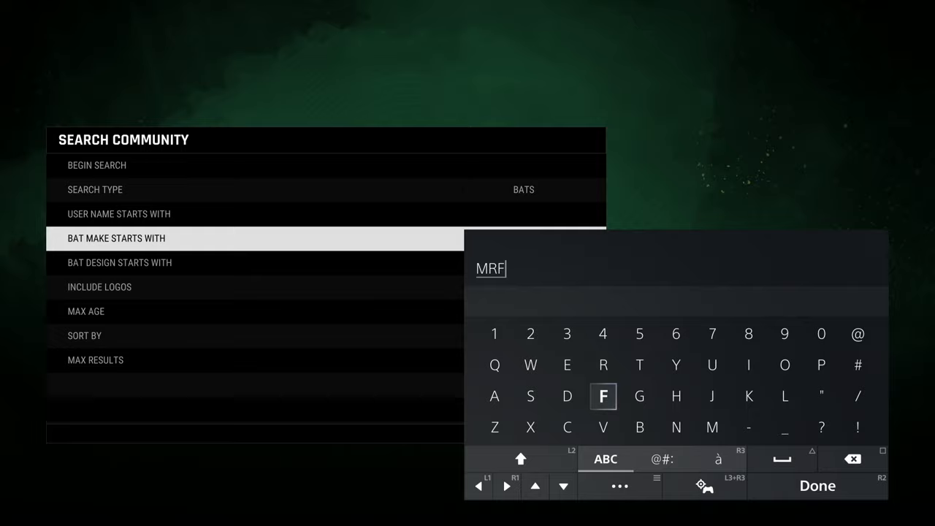
# Search community bats for make MRF and look through the returned list
pyautogui.click(816, 485)
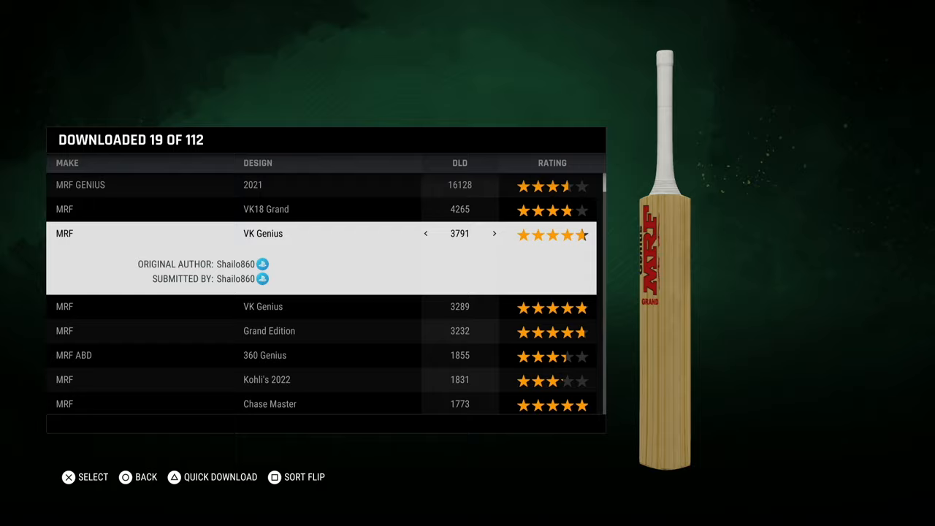
pyautogui.scroll(-3)
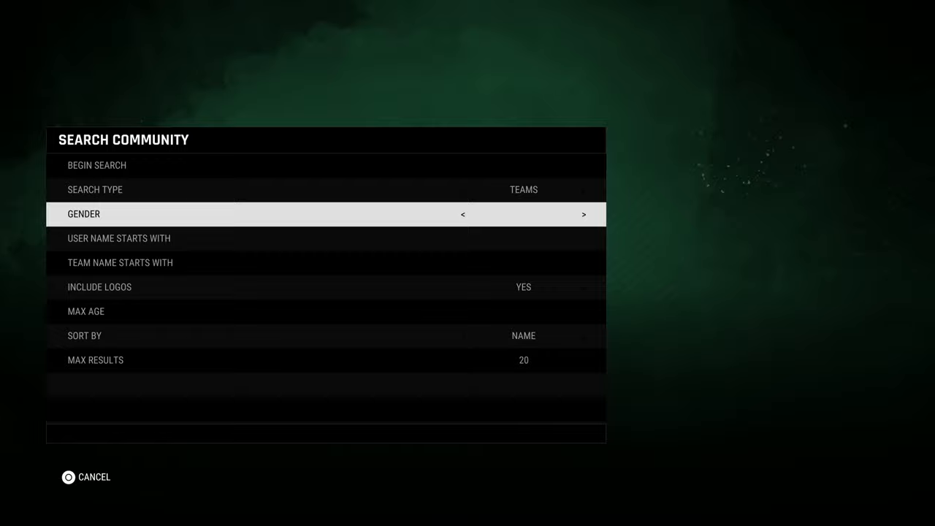
# Download the Royal Challengers Bangalore team and find it under Team Editor's Custom tab
pyautogui.click(120, 263)
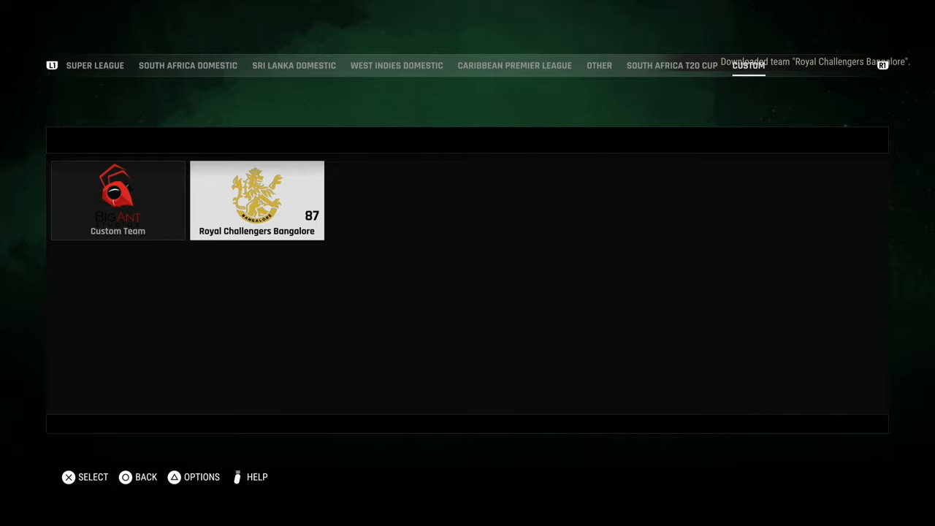
# Open Royal Challengers Bangalore in the editor and show its Uniforms list
pyautogui.click(257, 201)
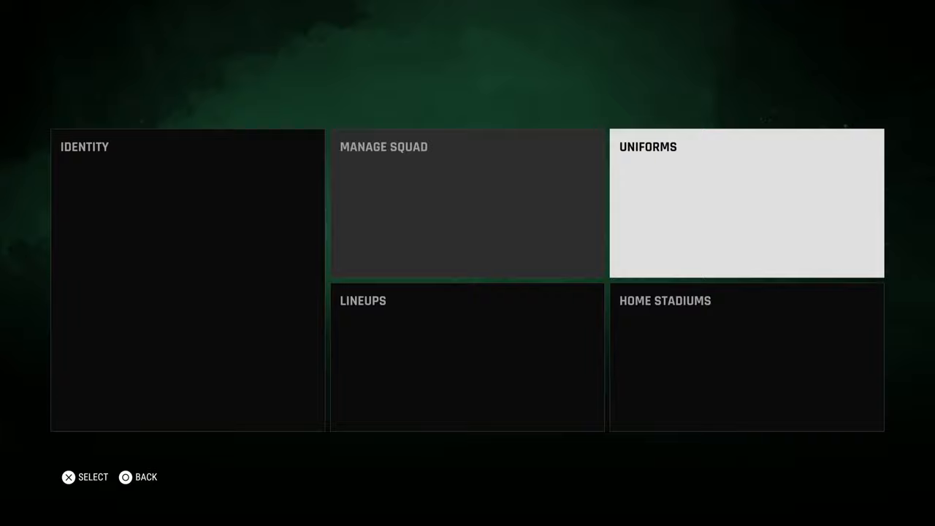
pyautogui.click(744, 207)
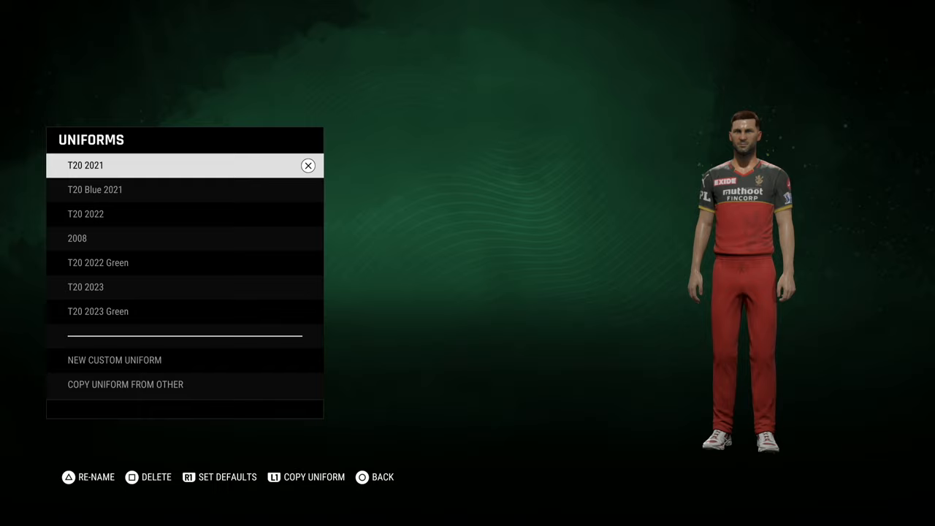